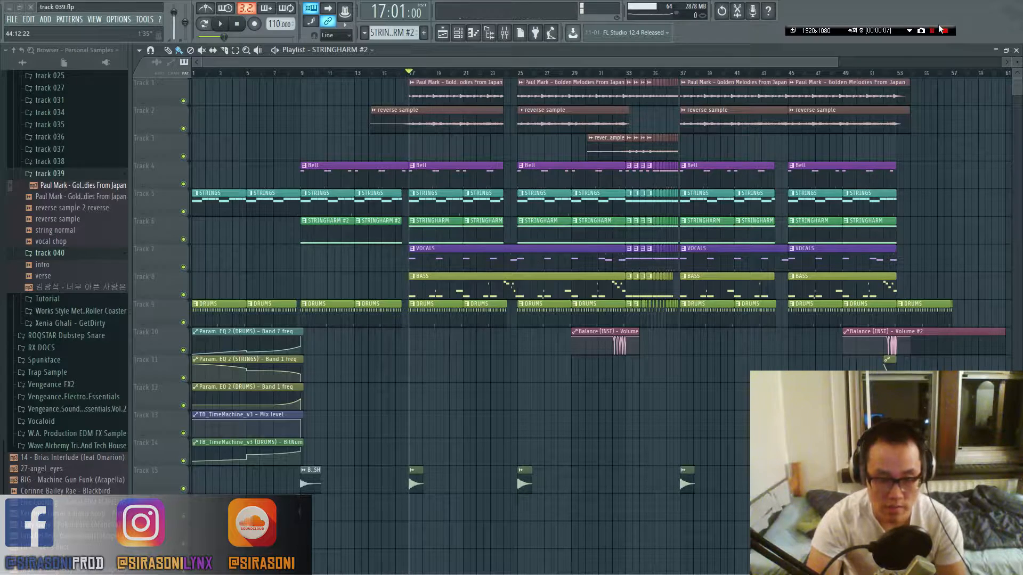
- Switch back to the FL Studio window to add a new Slicex channel
{"action": "key", "text": "alt+tab"}
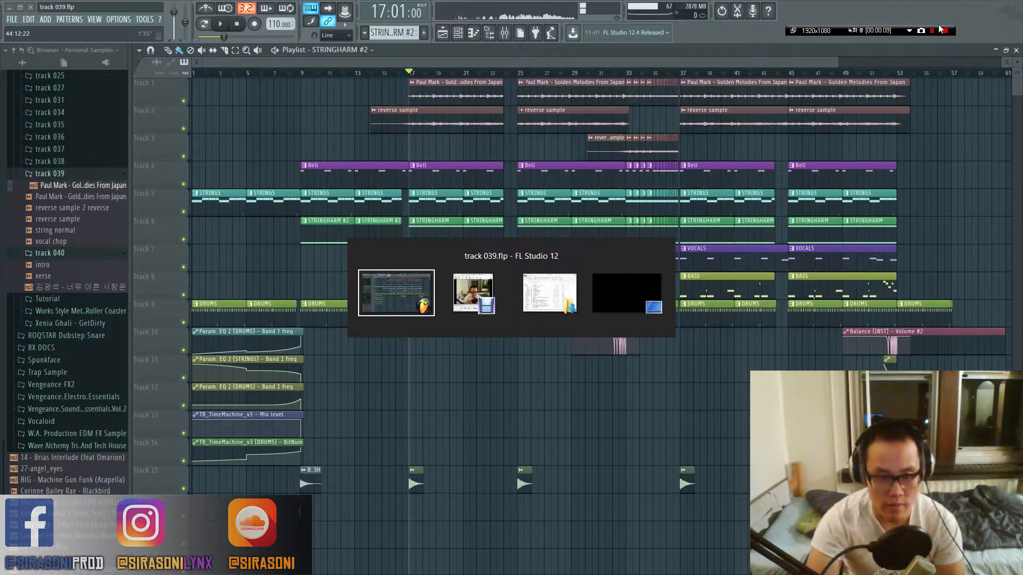
{"action": "left_click", "coordinate": [471, 292]}
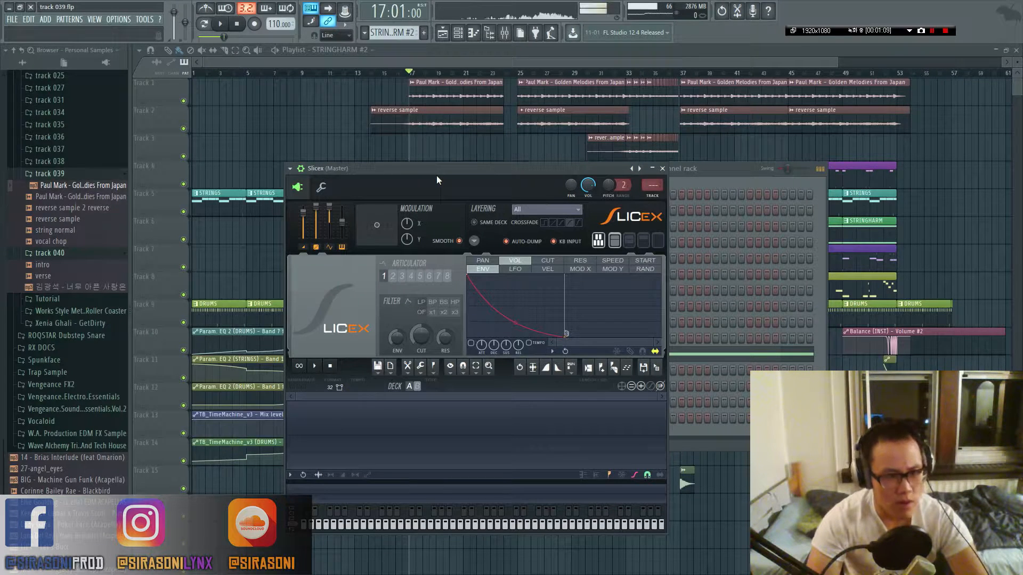
- Drag the Gion Kouta sample from the browser into the Slicex deck
{"action": "left_click_drag", "start_coordinate": [437, 167], "coordinate": [538, 138]}
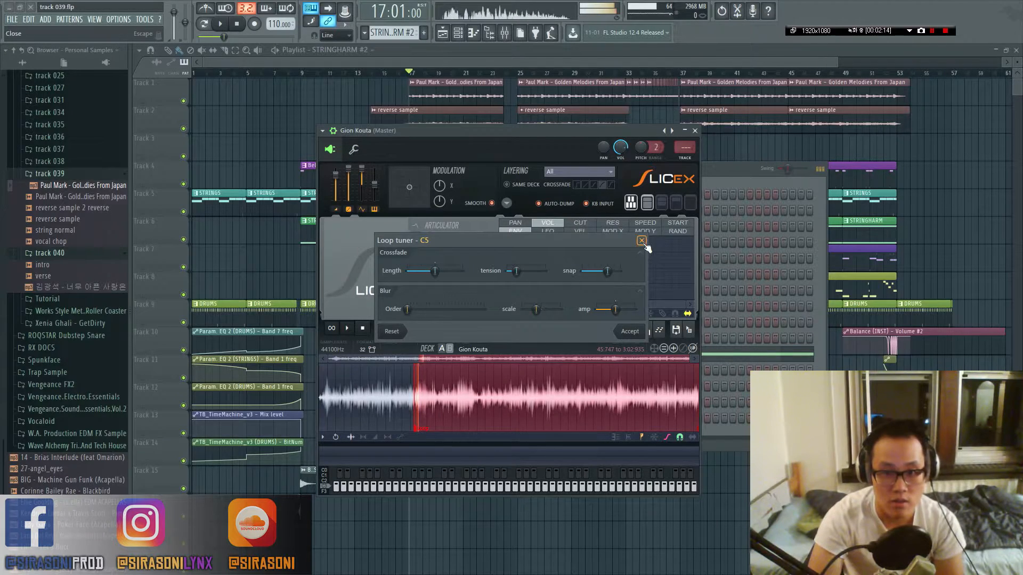
- Close the loop tuner and zoom in on the Gion Kouta waveform
{"action": "left_click", "coordinate": [641, 242]}
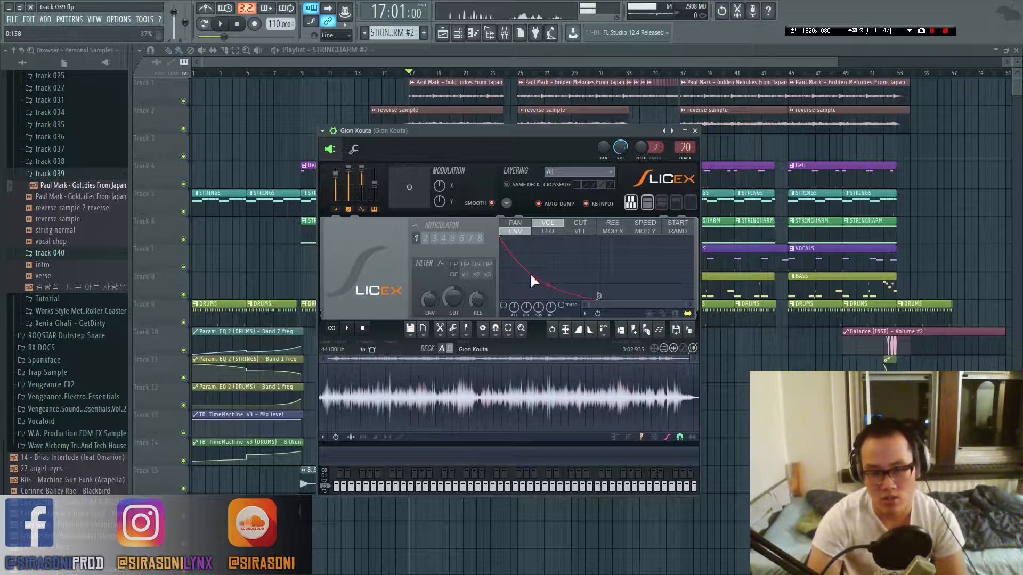
{"action": "left_click_drag", "start_coordinate": [365, 130], "coordinate": [352, 112]}
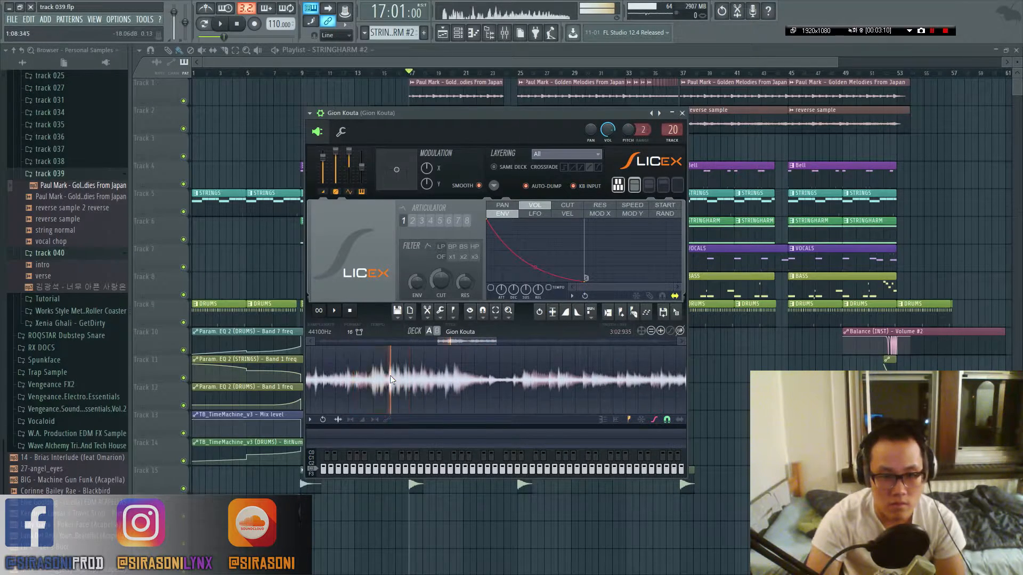
- Select a short stretch of the Gion Kouta waveform for slicing
{"action": "left_click_drag", "start_coordinate": [388, 378], "coordinate": [443, 379]}
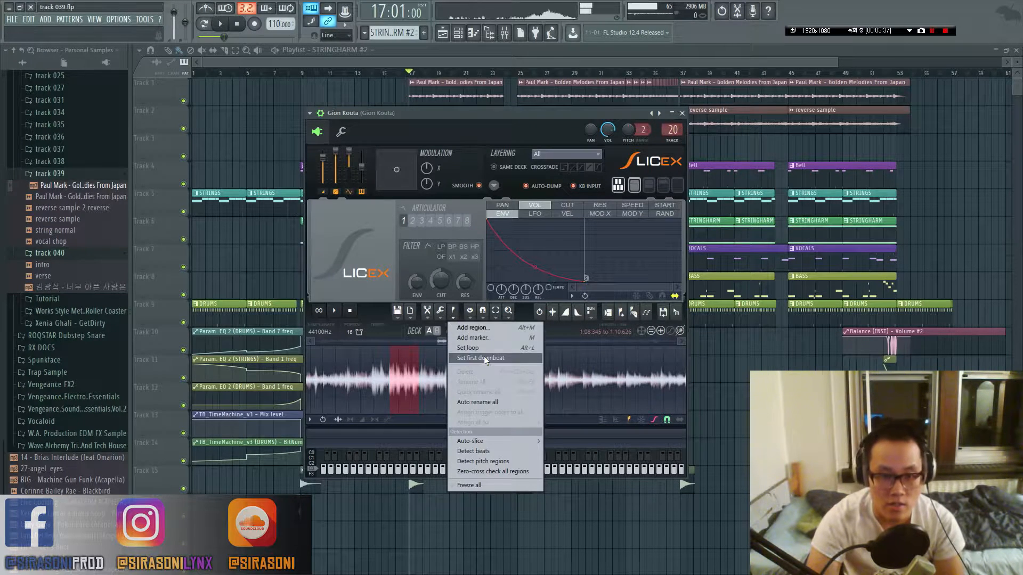
{"action": "mouse_move", "coordinate": [492, 337]}
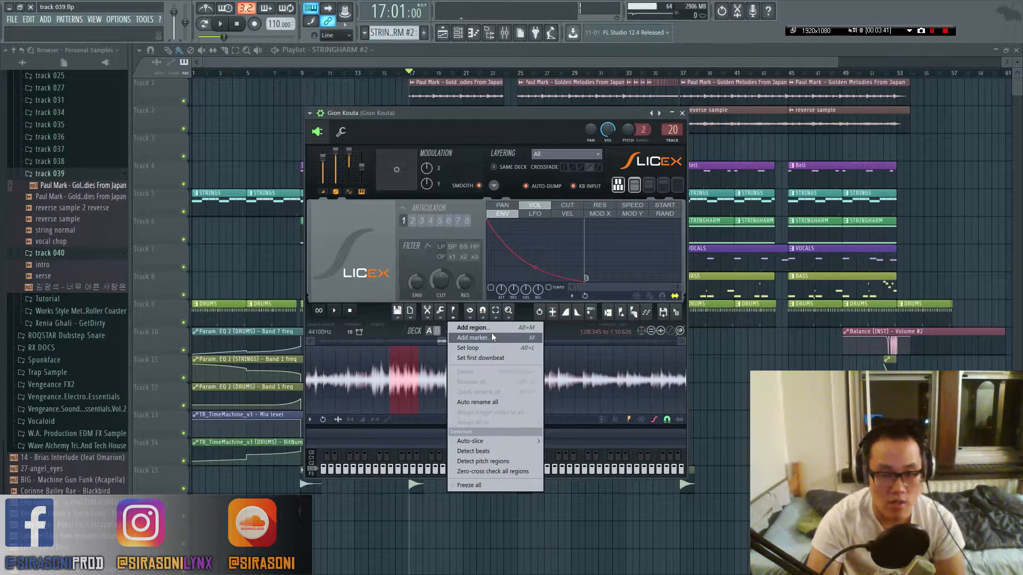
- Make the selection a region named pluck and add a region named vocal
{"action": "left_click", "coordinate": [471, 327]}
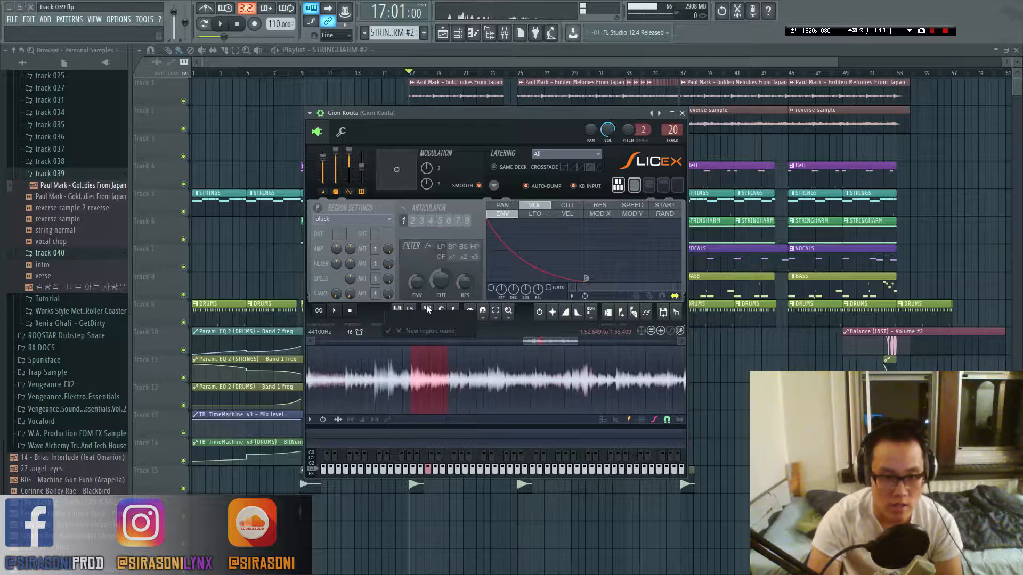
{"action": "type", "text": "vocal"}
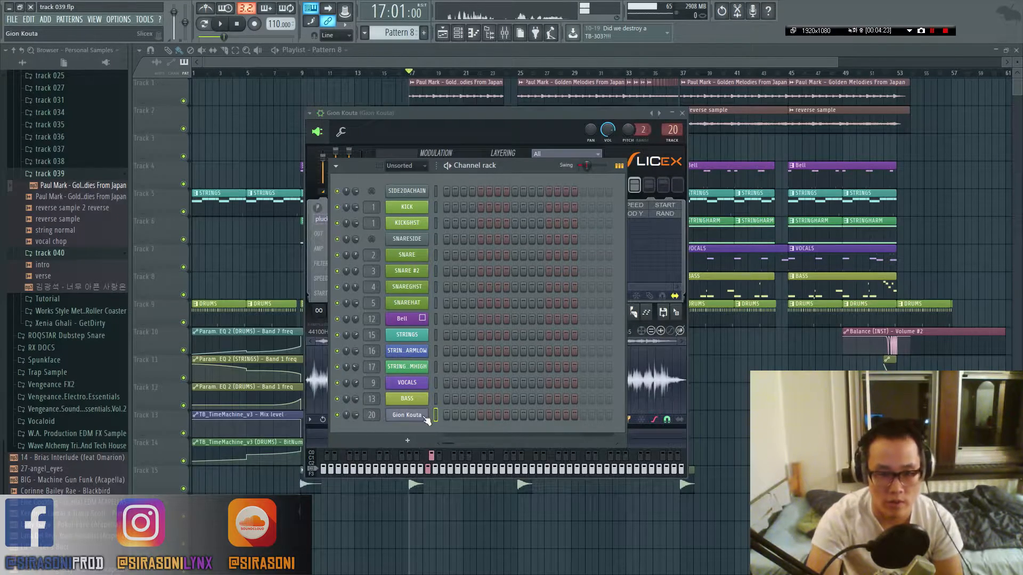
- Open the Gion Kouta piano roll and place a pluck note at the pattern start
{"action": "right_click", "coordinate": [406, 414]}
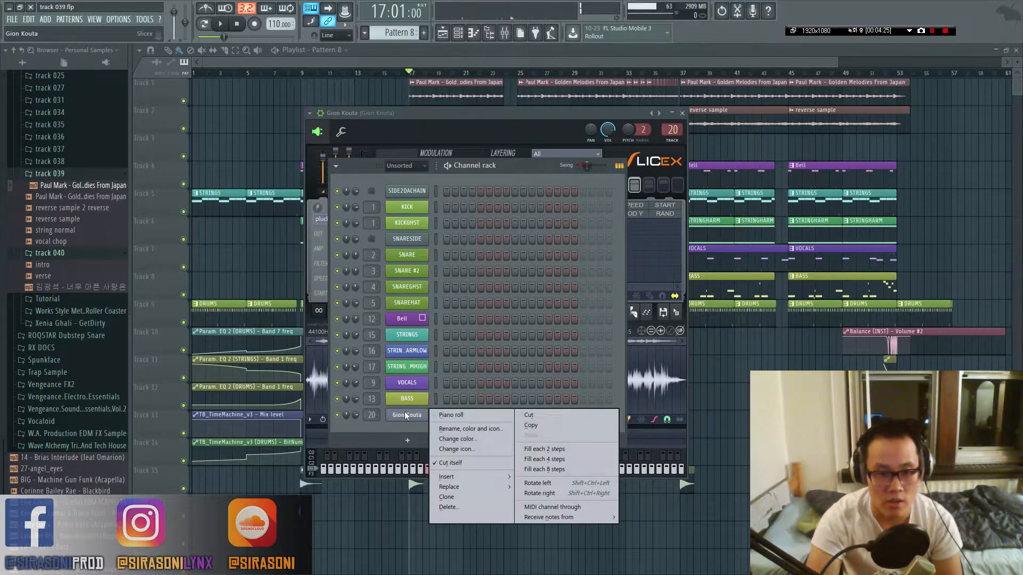
{"action": "left_click", "coordinate": [450, 414]}
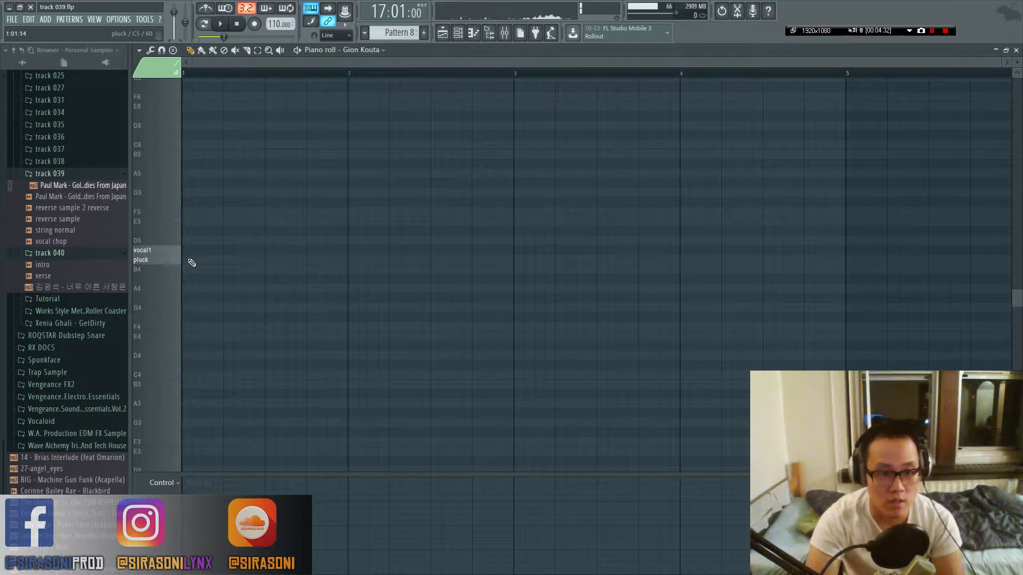
{"action": "left_click", "coordinate": [190, 260]}
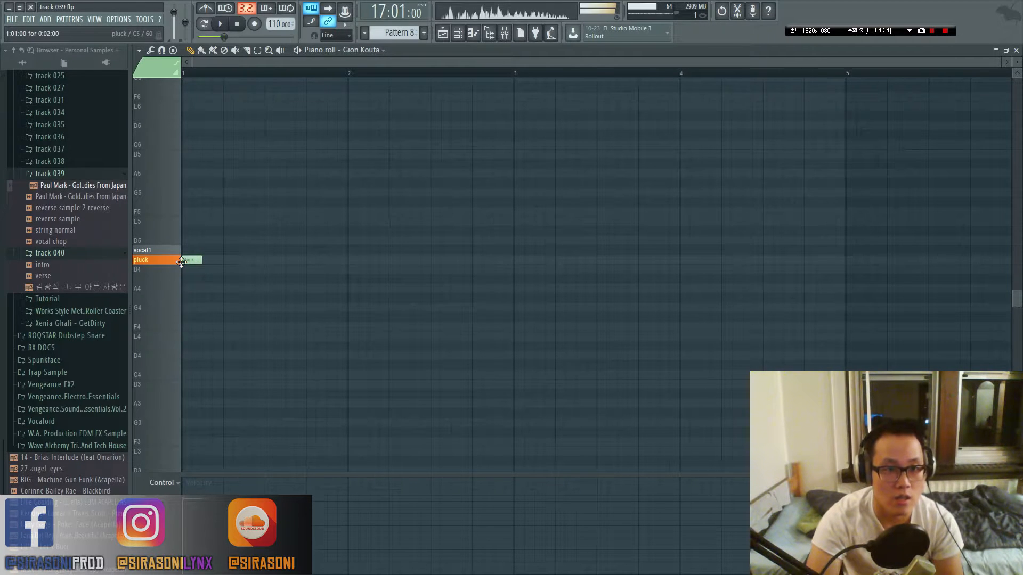
{"action": "left_click", "coordinate": [138, 50]}
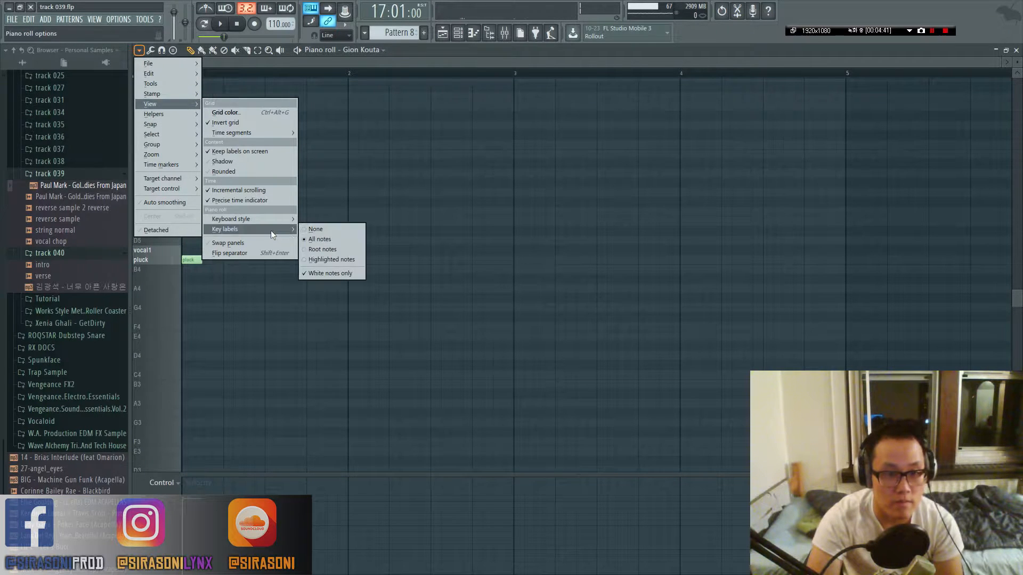
{"action": "mouse_move", "coordinate": [231, 219]}
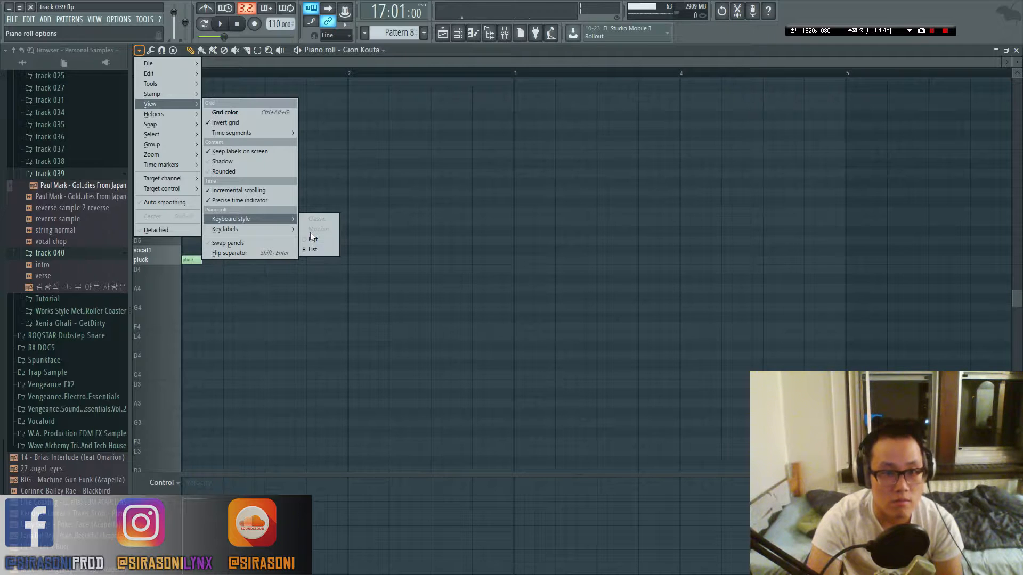
{"action": "mouse_move", "coordinate": [225, 229]}
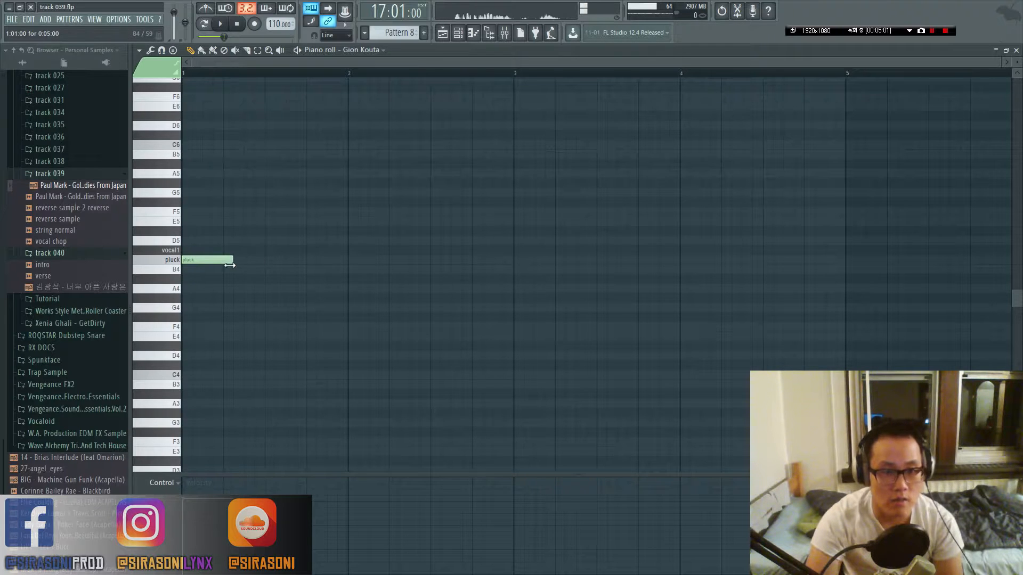
- Stretch the pluck note to the end of bar one and review the channel rack
{"action": "left_click_drag", "start_coordinate": [231, 260], "coordinate": [345, 260]}
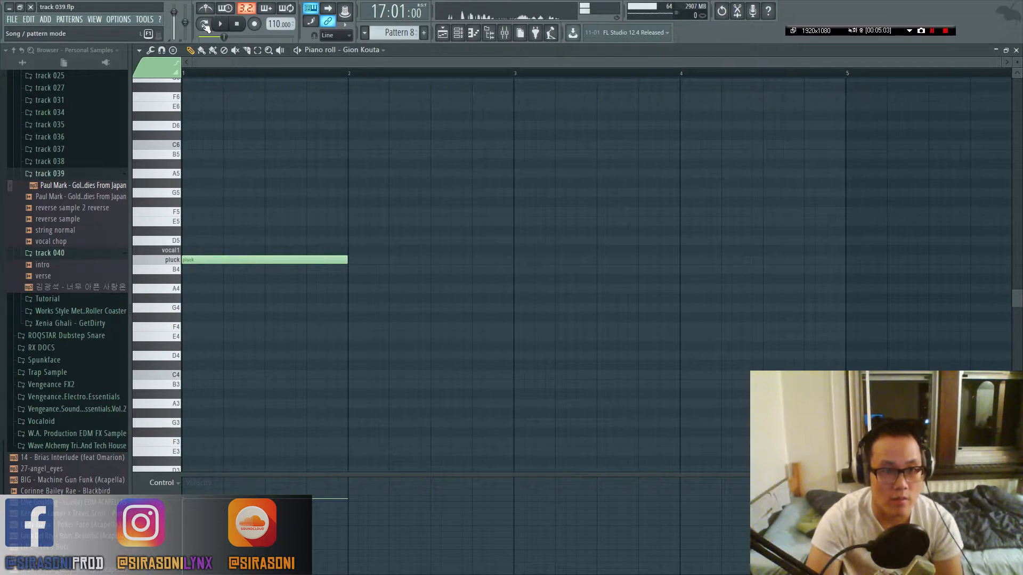
{"action": "left_click", "coordinate": [219, 25]}
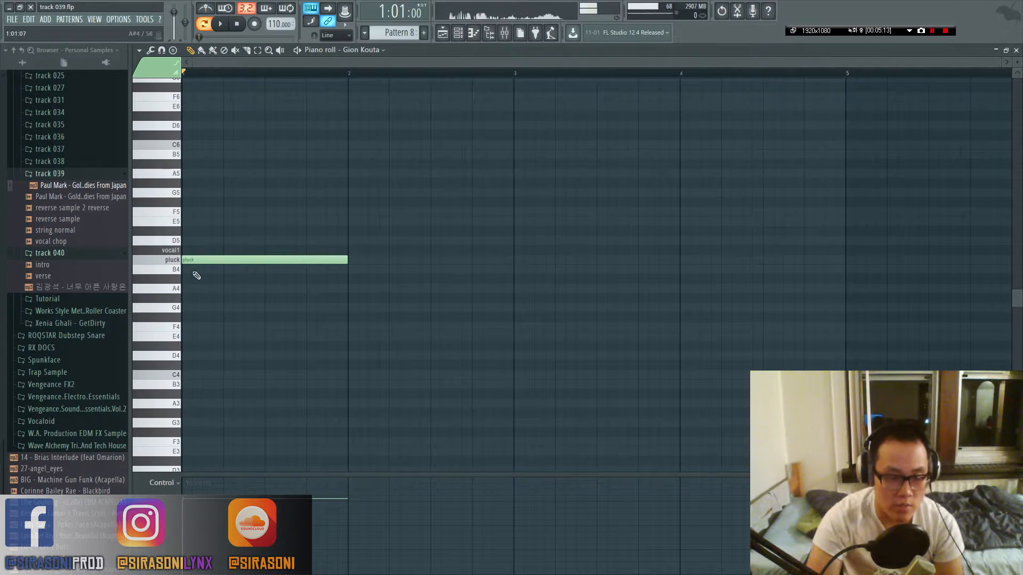
{"action": "left_click", "coordinate": [163, 483]}
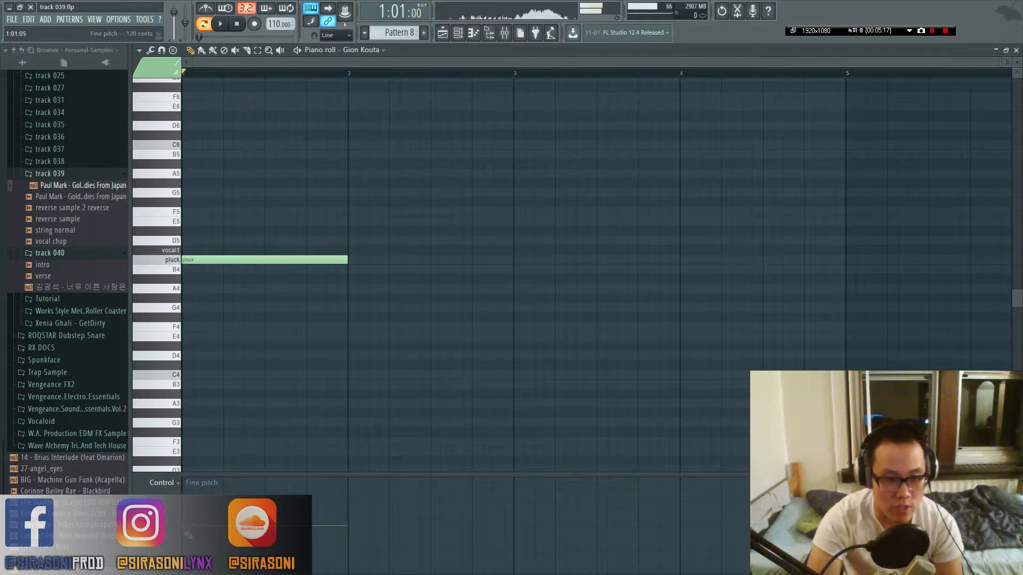
{"action": "left_click", "coordinate": [219, 25]}
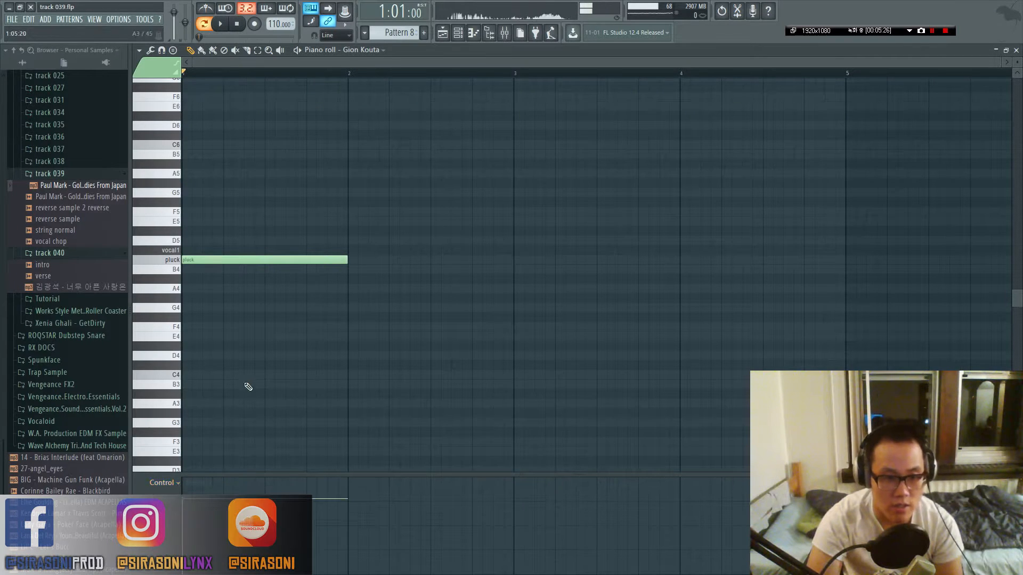
{"action": "scroll", "scroll_direction": "down", "scroll_amount": 3}
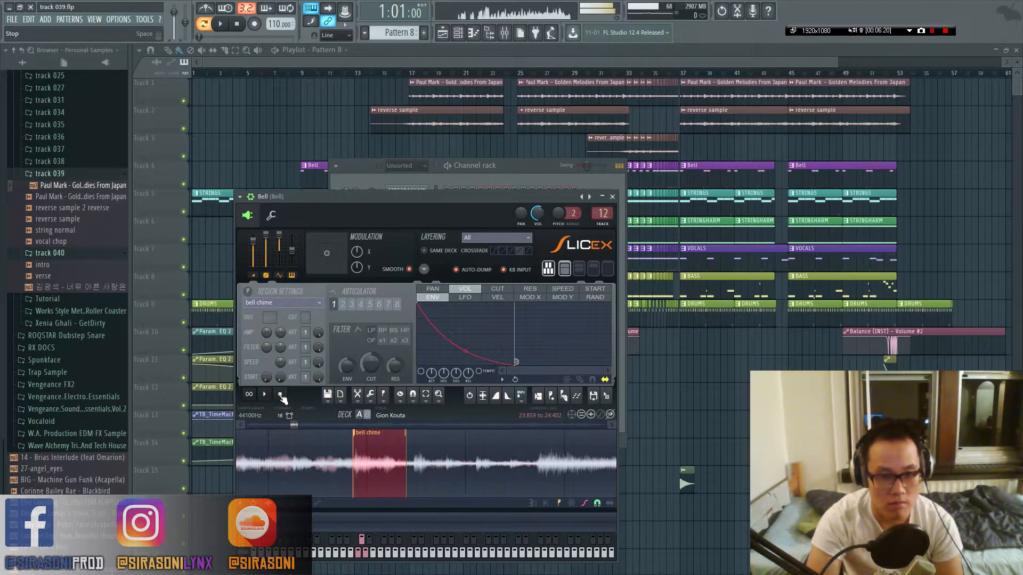
- Open the Bell channel's piano roll showing its bell chime notes
{"action": "left_click", "coordinate": [611, 196]}
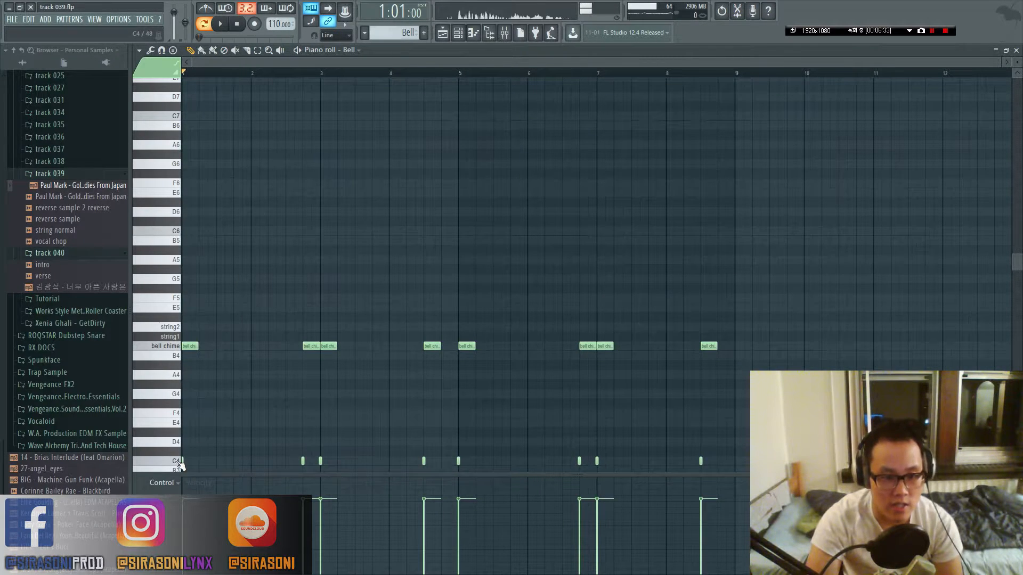
{"action": "left_click", "coordinate": [219, 24]}
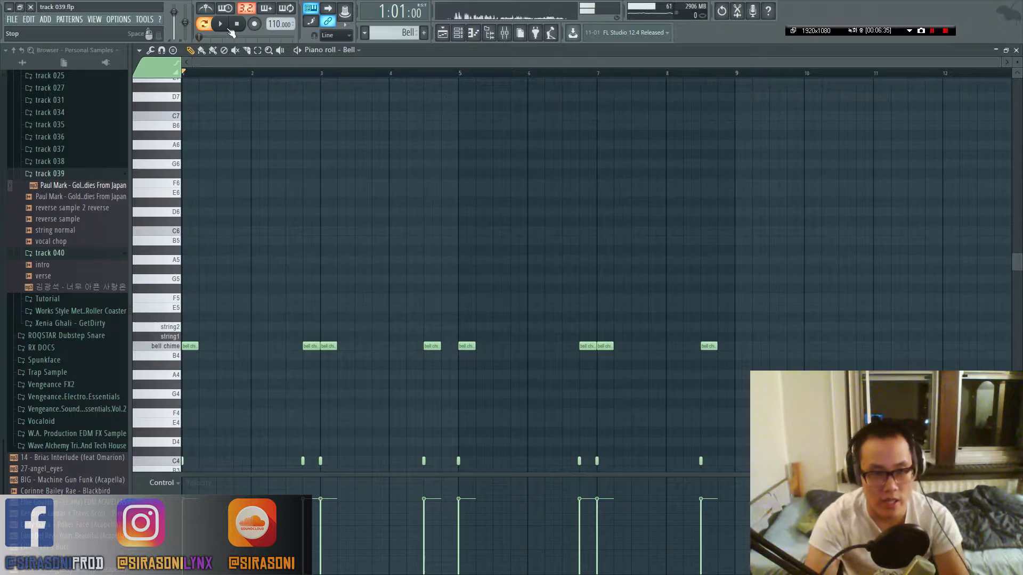
{"action": "left_click", "coordinate": [219, 24]}
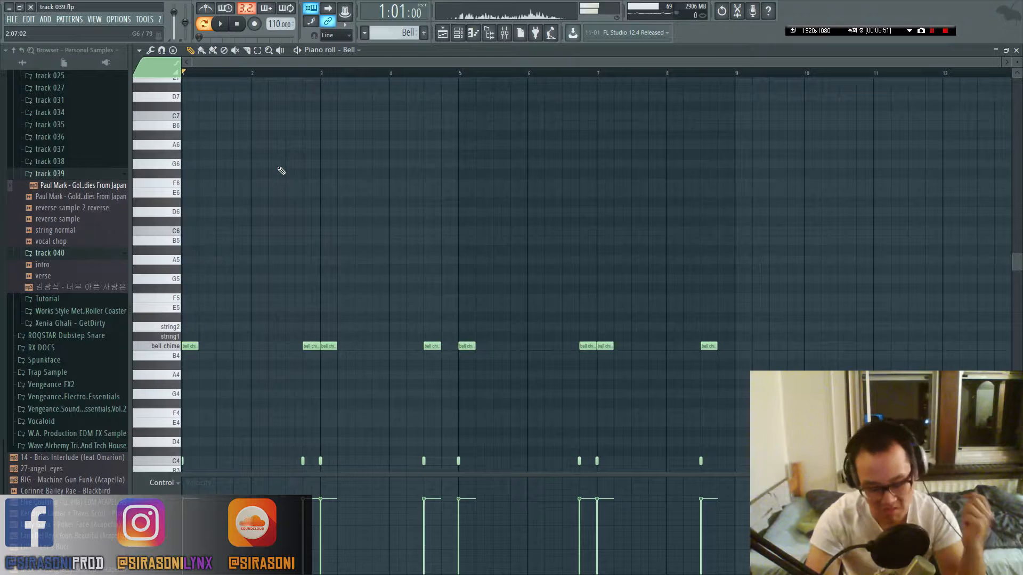
{"action": "mouse_move", "coordinate": [286, 182]}
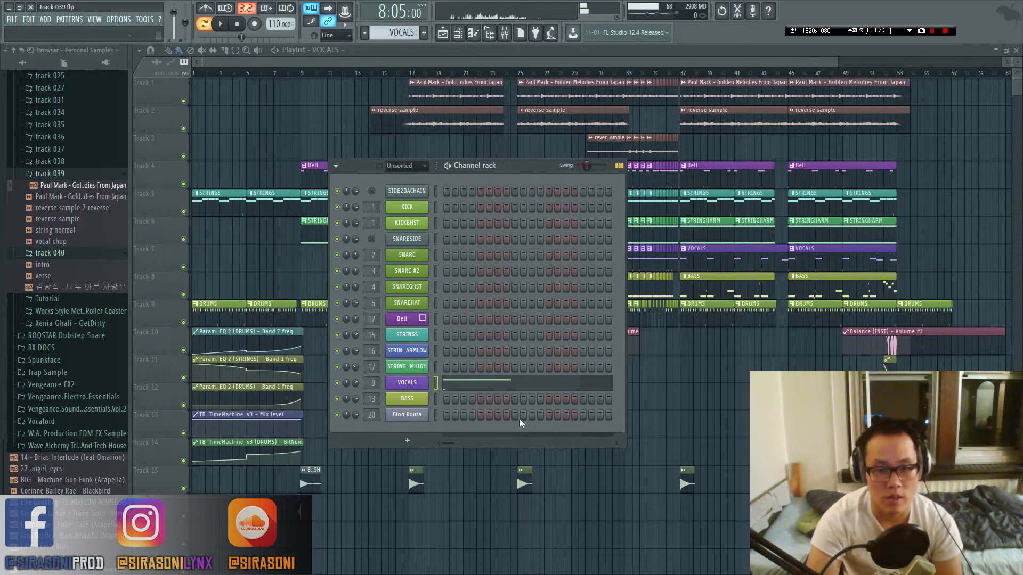
{"action": "mouse_move", "coordinate": [541, 426]}
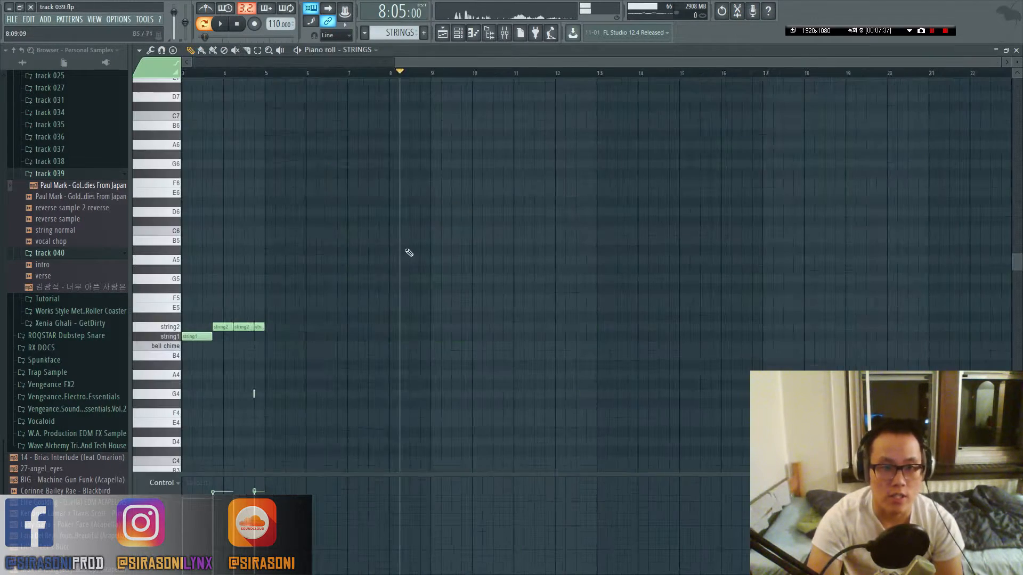
- Bring up the STRINGS channel's piano roll with string1 and string2 notes
{"action": "left_click", "coordinate": [220, 23]}
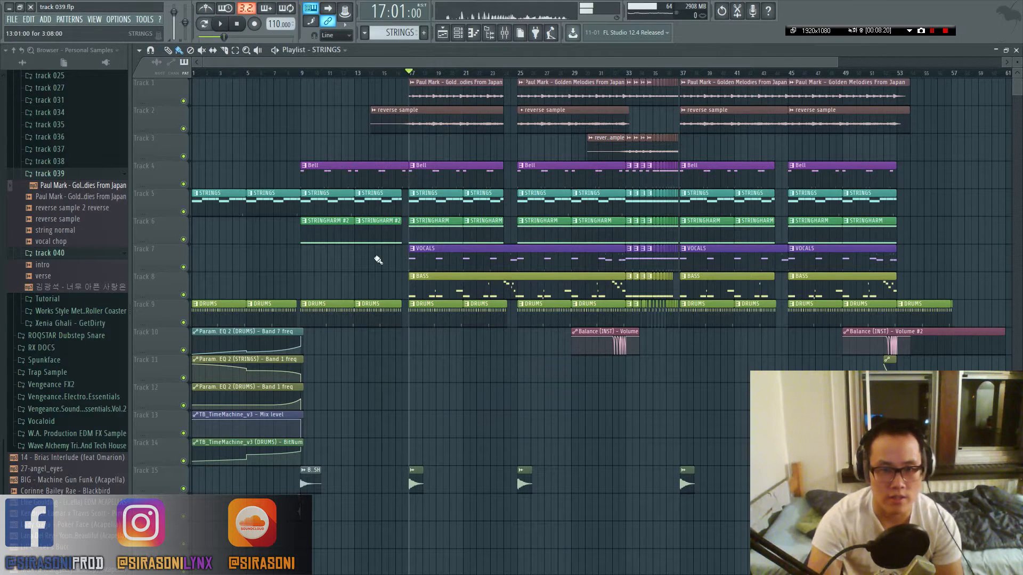
- Switch back to the playlist showing the full song arrangement
{"action": "left_click", "coordinate": [219, 23]}
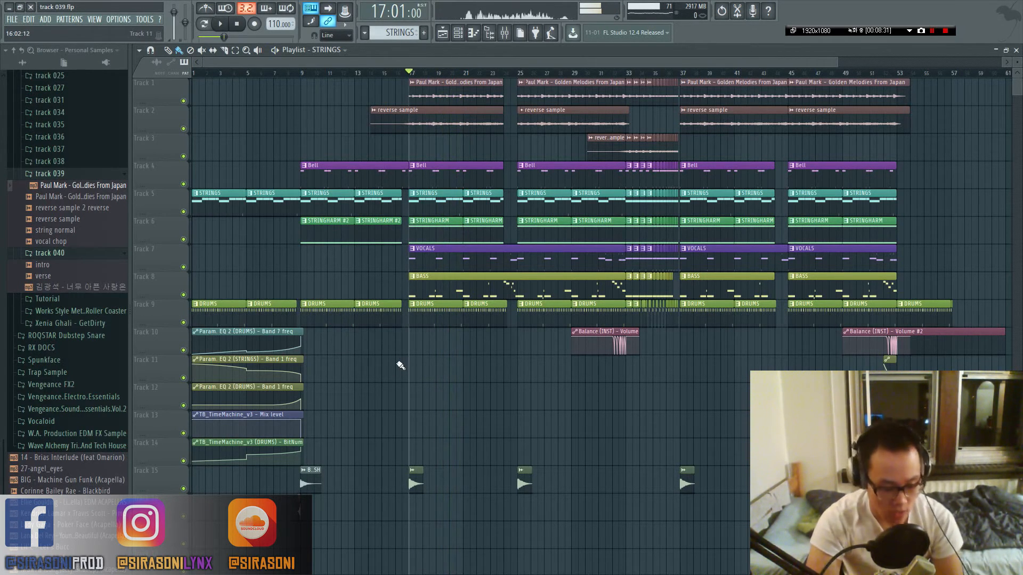
{"action": "mouse_move", "coordinate": [377, 379]}
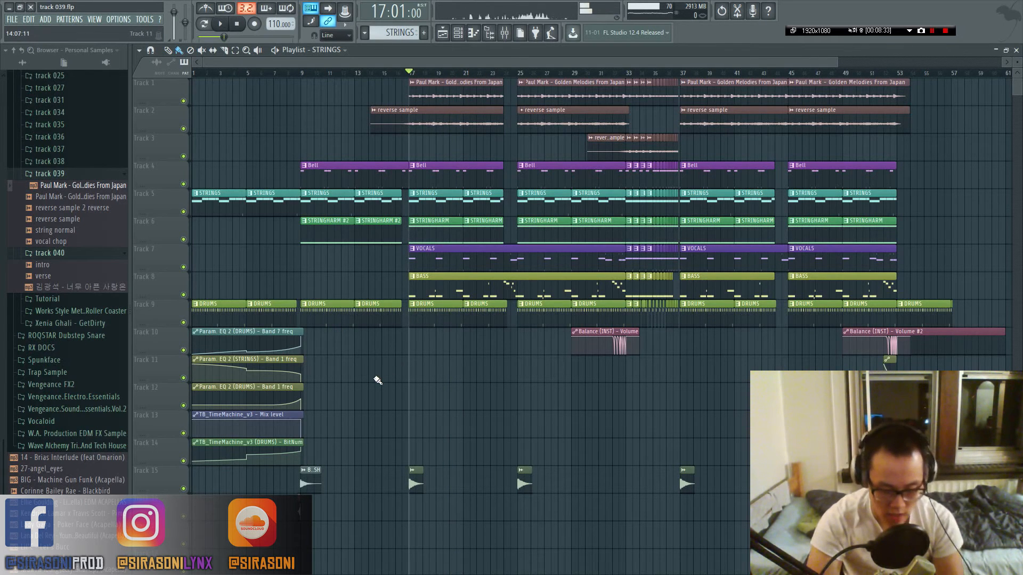
{"action": "mouse_move", "coordinate": [369, 389]}
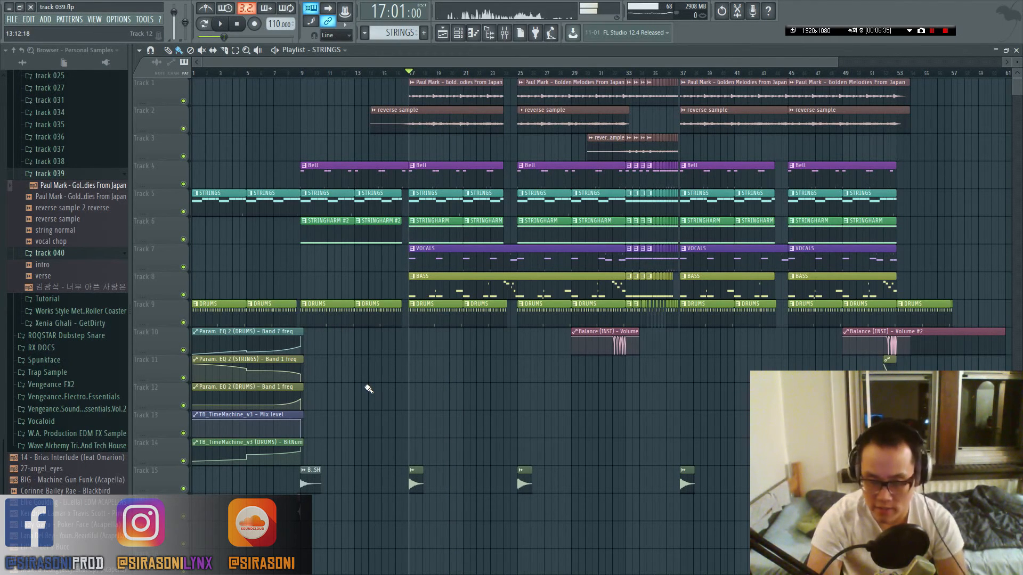